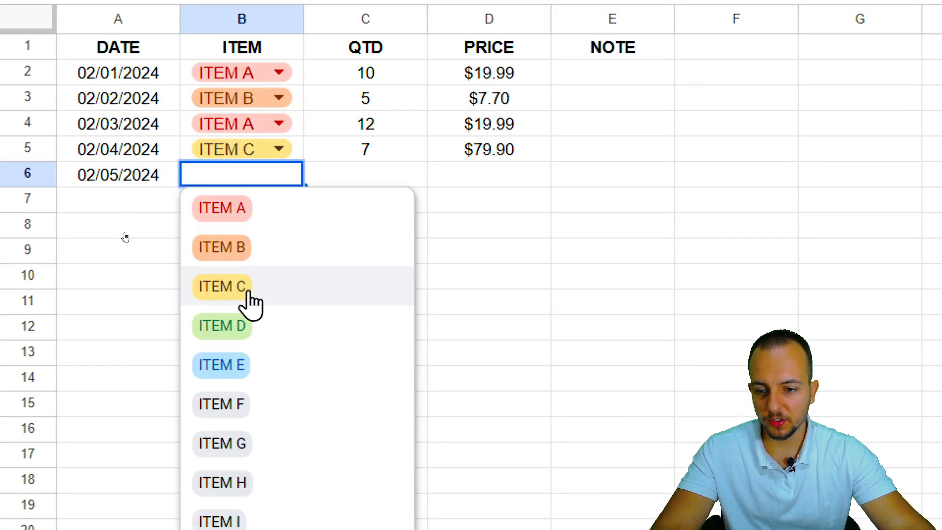
Fill row 6 with ITEM E and row 7 with ITEM D from the dropdowns
{"action": "left_click", "coordinate": [221, 365]}
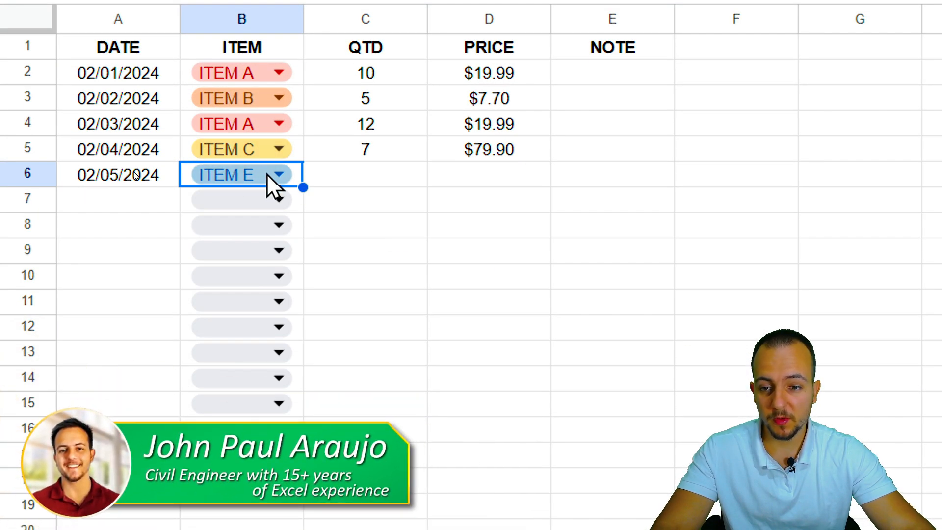
{"action": "left_click", "coordinate": [282, 198]}
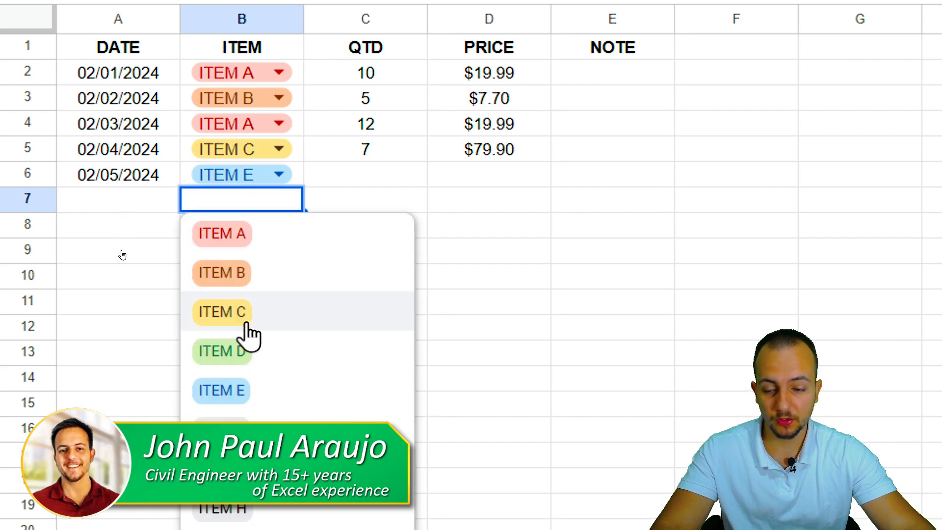
{"action": "left_click", "coordinate": [220, 352]}
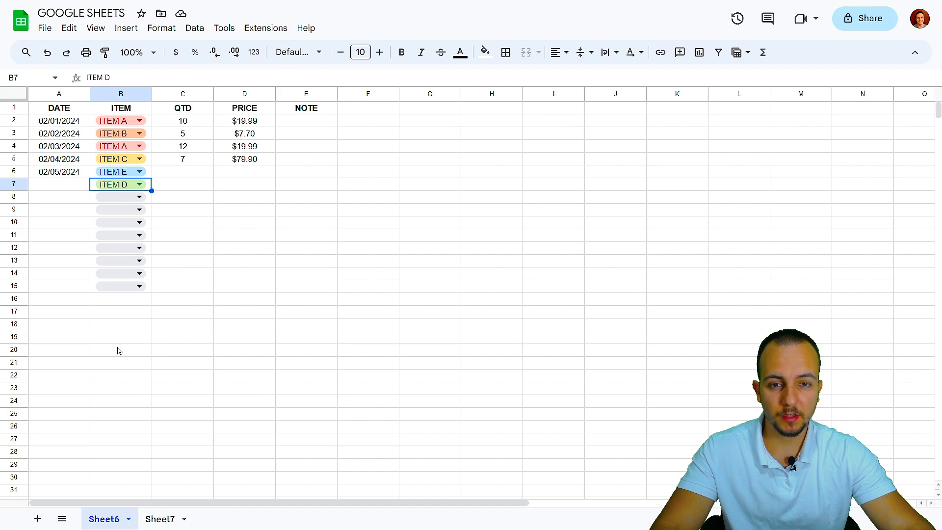
Check the ITEM A–I source list on Sheet7 and return to the item table
{"action": "left_click", "coordinate": [160, 518]}
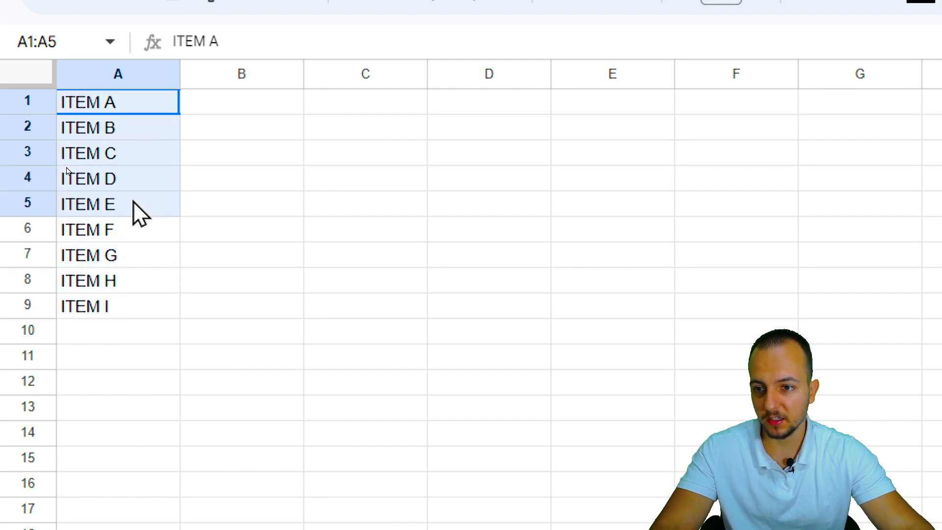
{"action": "left_click", "coordinate": [118, 101]}
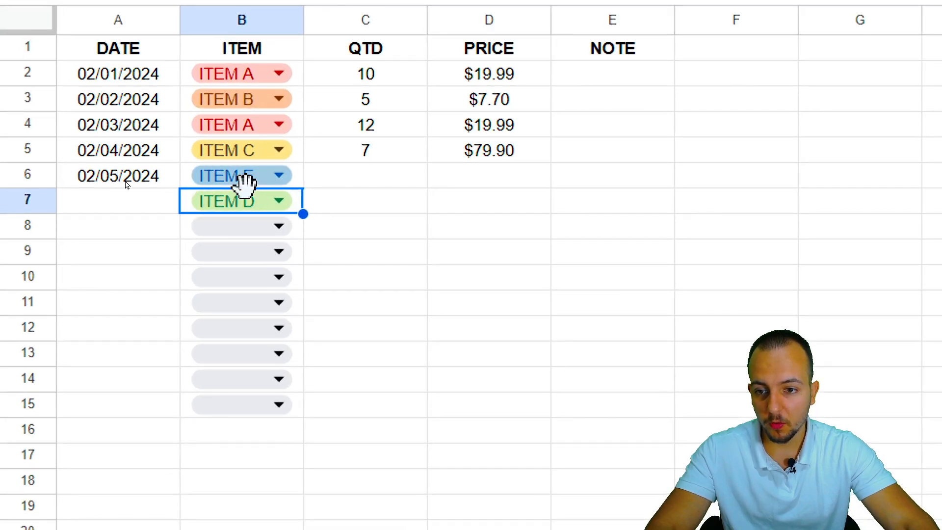
{"action": "left_click", "coordinate": [242, 200]}
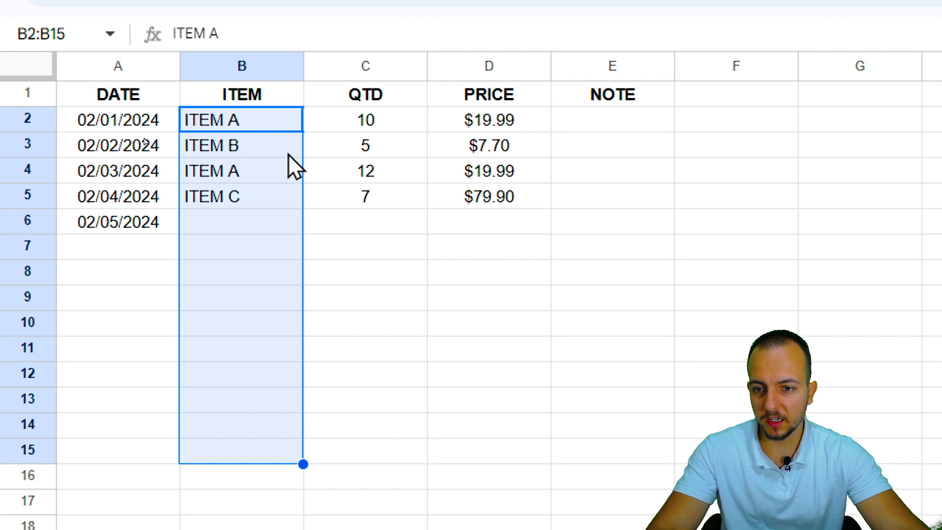
Bring up the Insert menu for the plain-text ITEM cells B2:B15
{"action": "scroll", "scroll_direction": "down", "scroll_amount": 3}
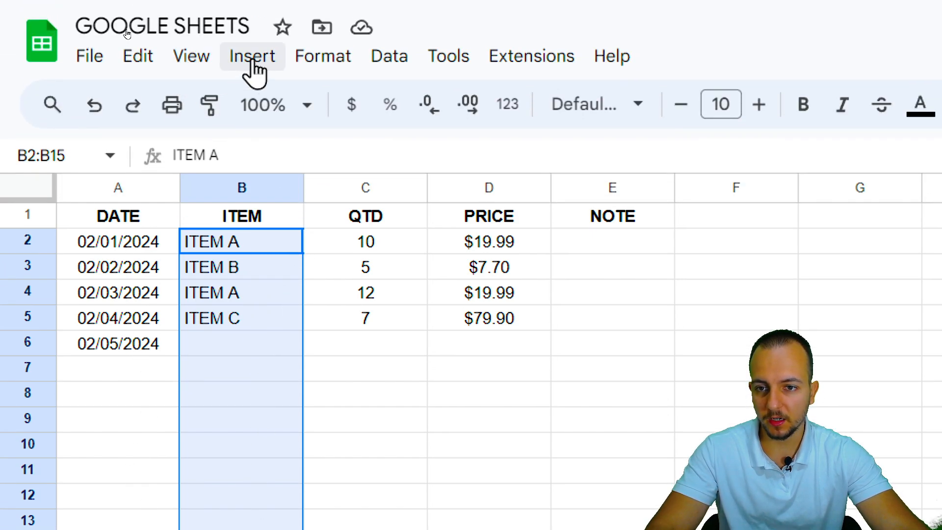
{"action": "left_click", "coordinate": [252, 56]}
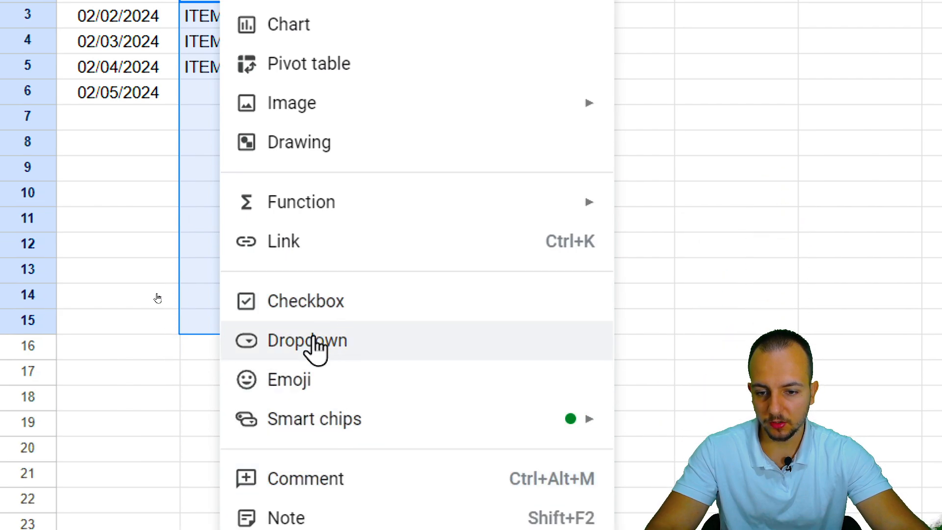
Insert a dropdown in B2:B15, add a fourth option ITEM D and colour ITEM A light red
{"action": "left_click", "coordinate": [308, 340]}
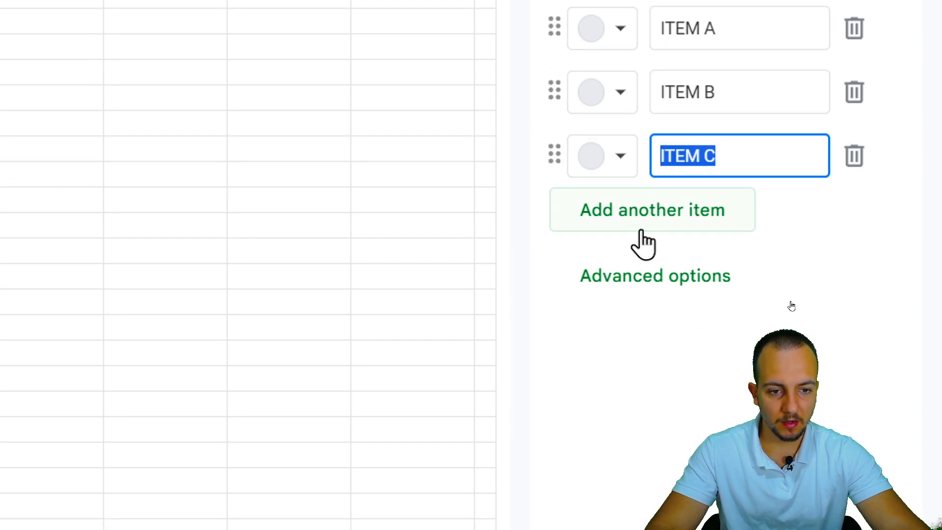
{"action": "left_click", "coordinate": [652, 209]}
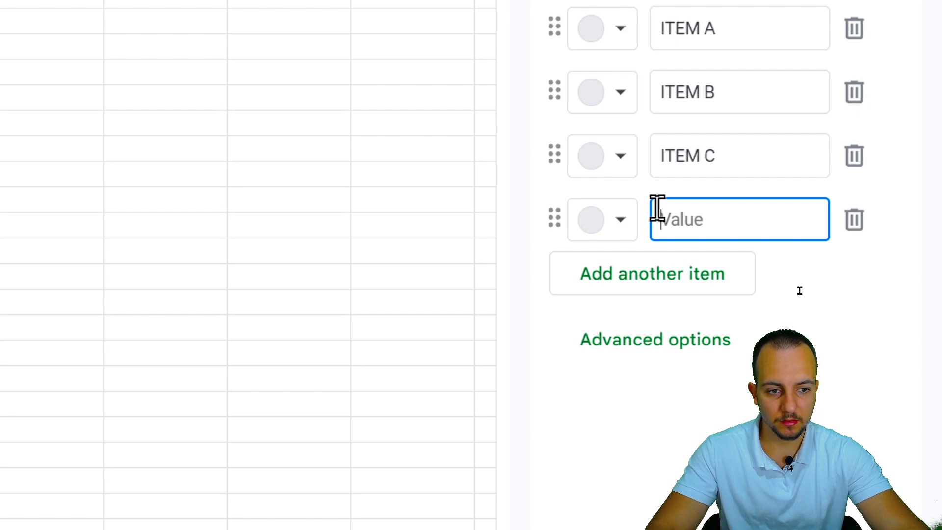
{"action": "type", "text": "ITEM D"}
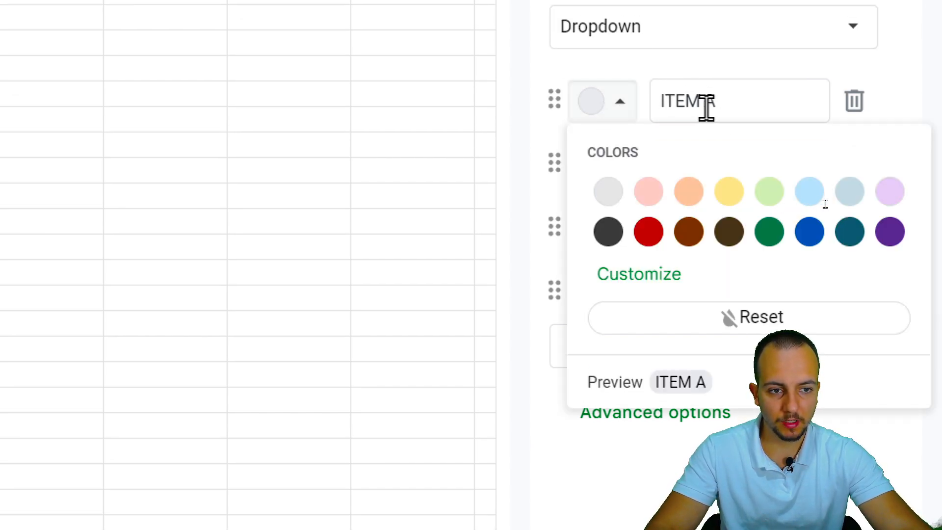
{"action": "left_click", "coordinate": [648, 192]}
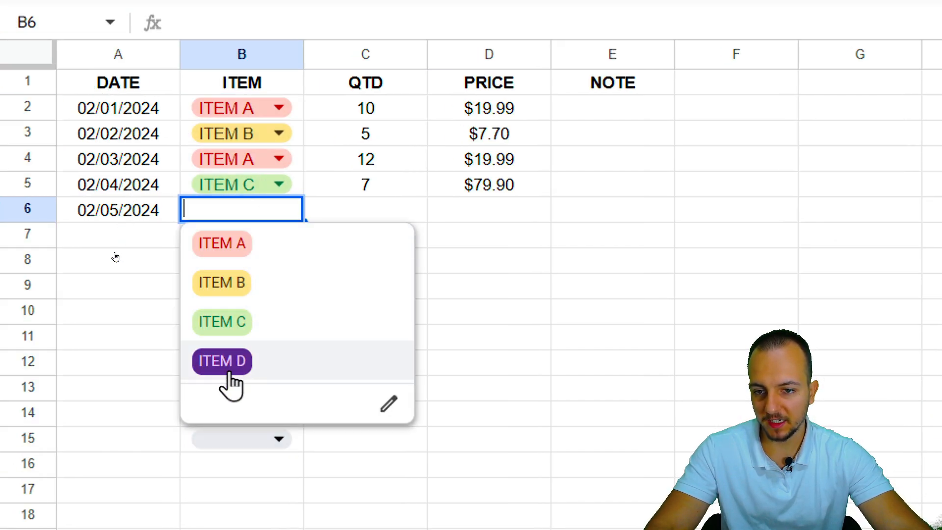
Choose ITEM D for cell B6
{"action": "left_click", "coordinate": [221, 361]}
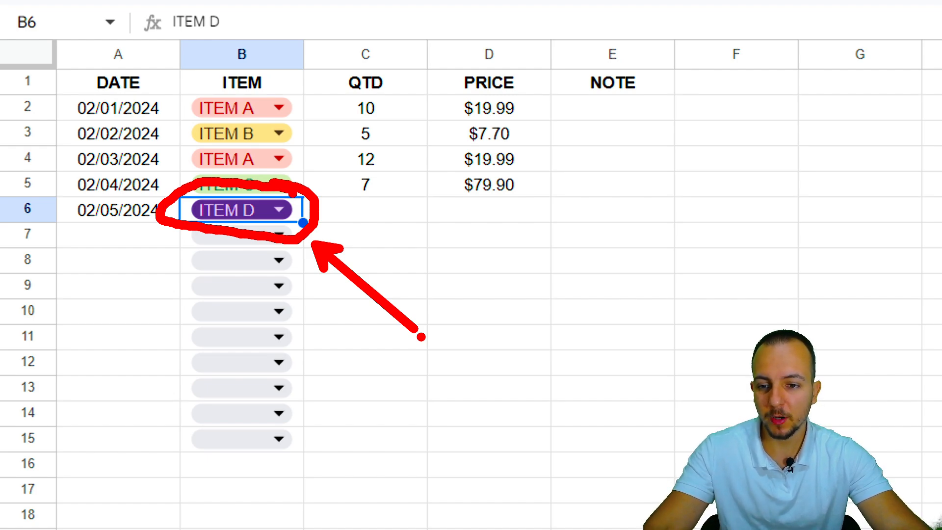
{"action": "mouse_move", "coordinate": [424, 349]}
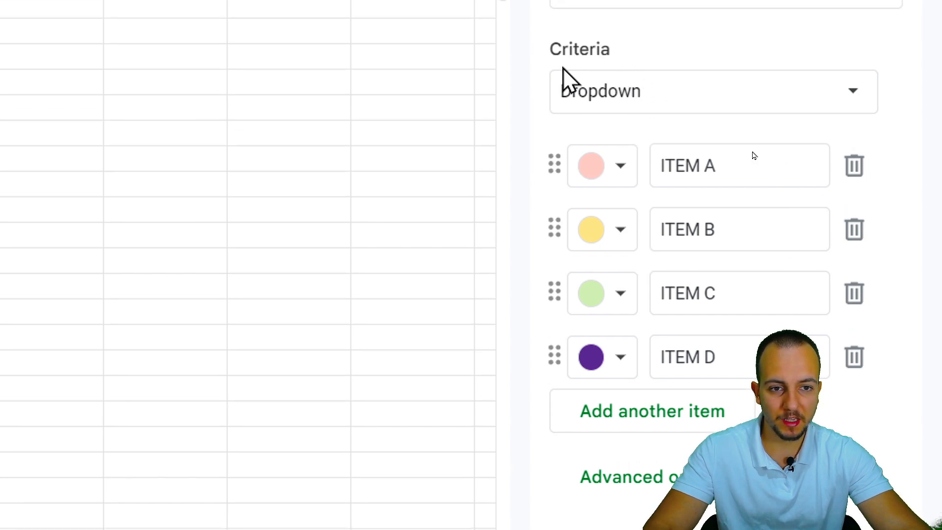
Close the data validation sidebar after reviewing the four coloured options A–D
{"action": "left_click", "coordinate": [713, 91]}
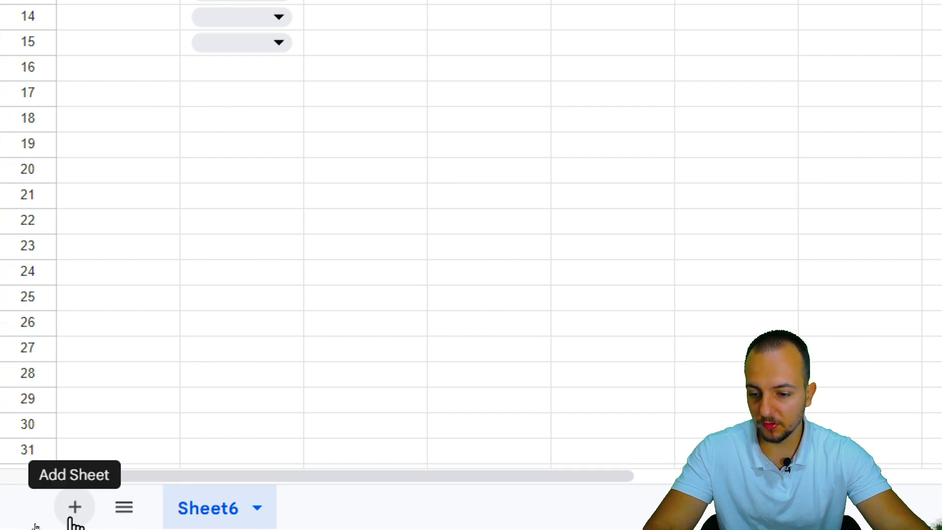
Add a new sheet, Sheet7, for the item list
{"action": "left_click", "coordinate": [75, 507]}
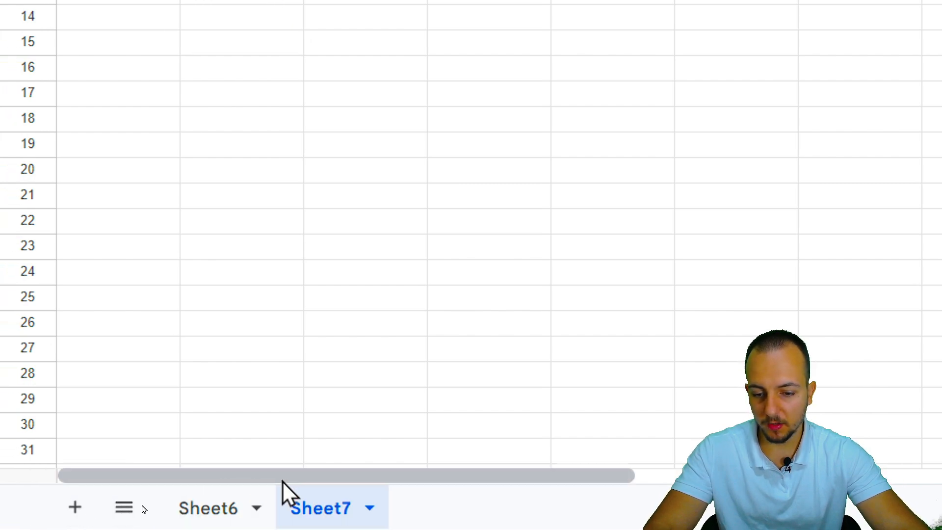
{"action": "mouse_move", "coordinate": [257, 308]}
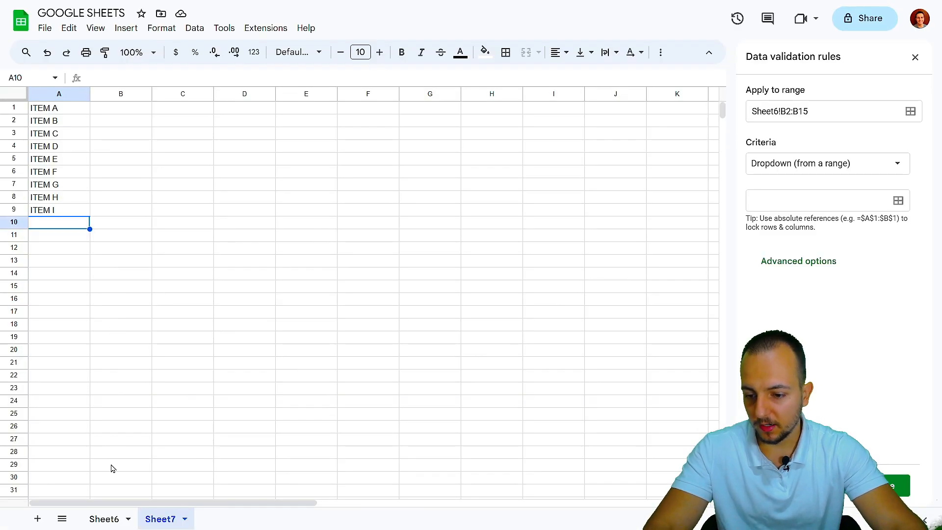
Return to Sheet6 and bring up the dropdown rule for an ITEM column cell
{"action": "left_click", "coordinate": [104, 518]}
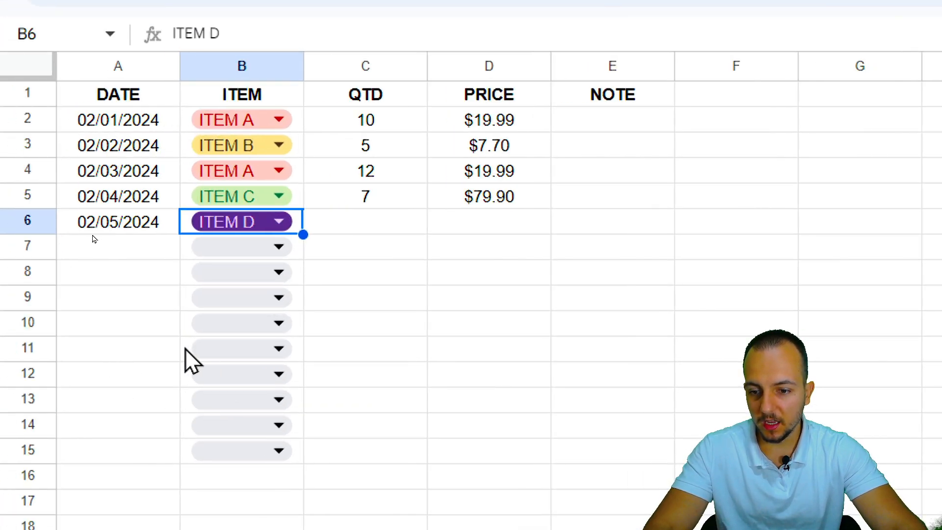
{"action": "left_click", "coordinate": [240, 451]}
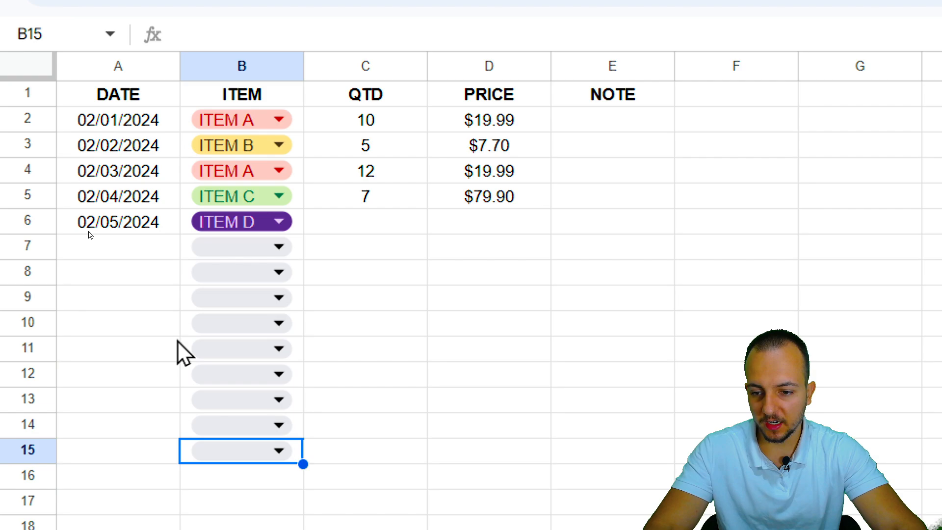
{"action": "left_click", "coordinate": [239, 324]}
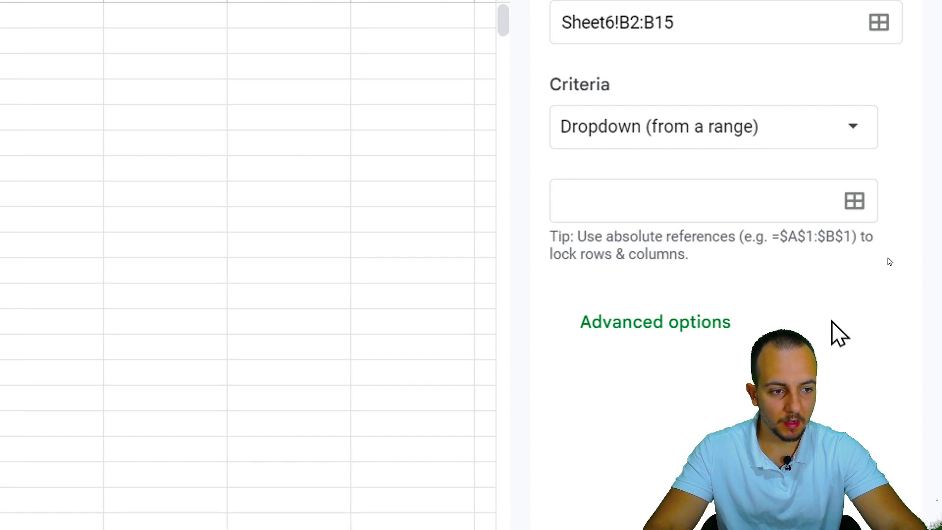
{"action": "mouse_move", "coordinate": [854, 215]}
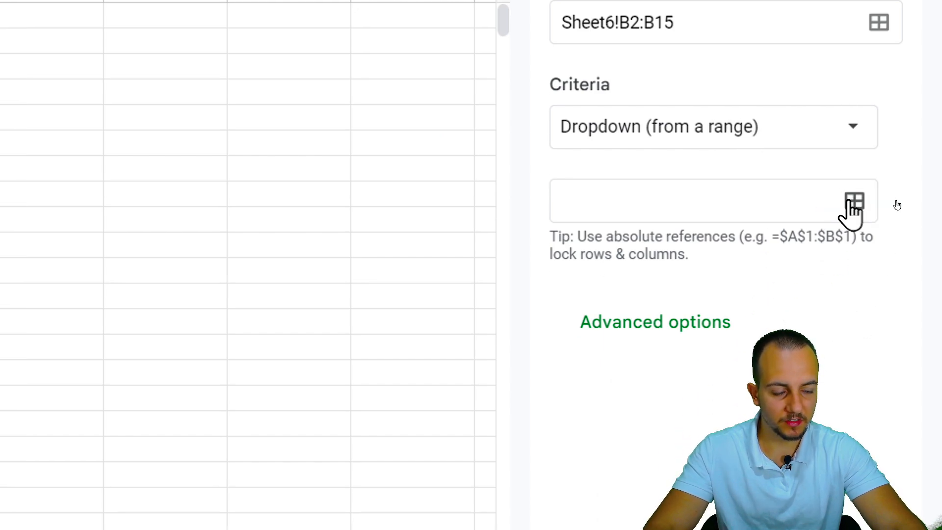
Set the rule to Dropdown (from a range) sourced from Sheet7 column A (ITEM A–I)
{"action": "left_click", "coordinate": [854, 198]}
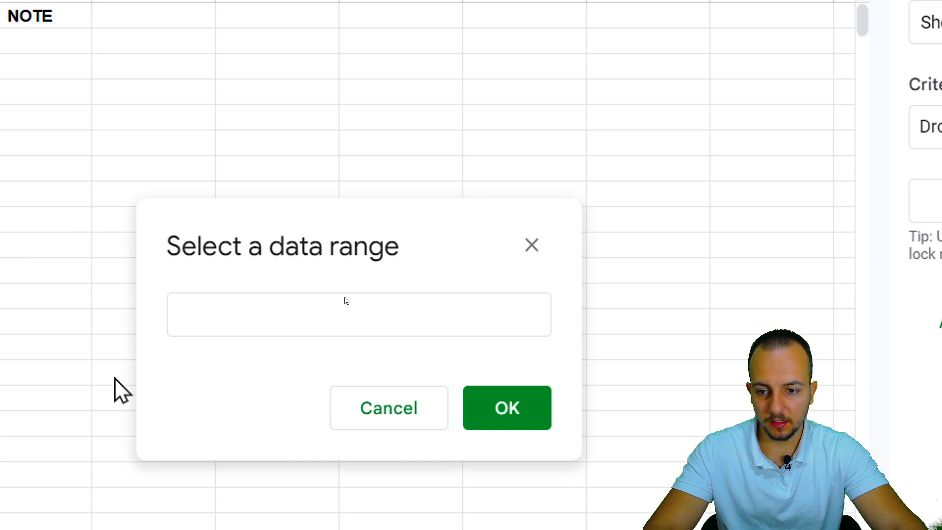
{"action": "left_click", "coordinate": [347, 301]}
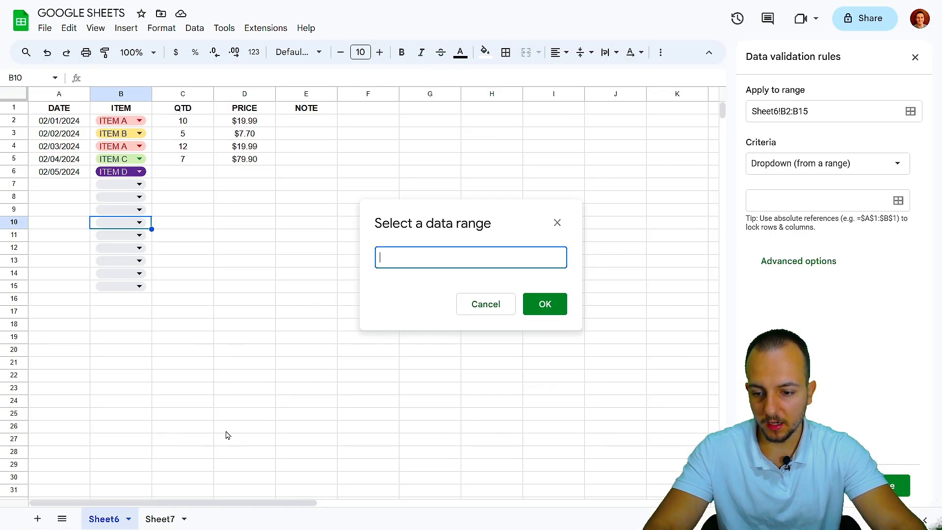
{"action": "left_click", "coordinate": [157, 518]}
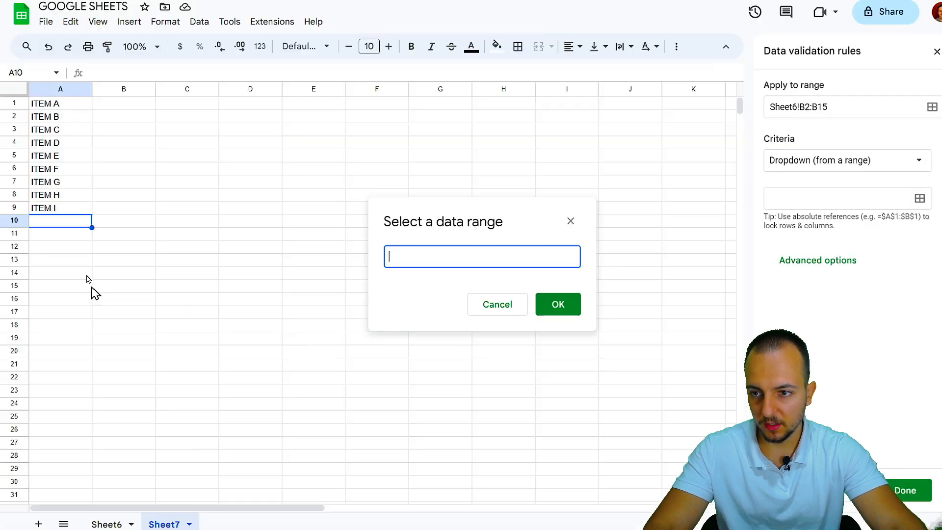
{"action": "left_click_drag", "start_coordinate": [46, 103], "coordinate": [43, 208]}
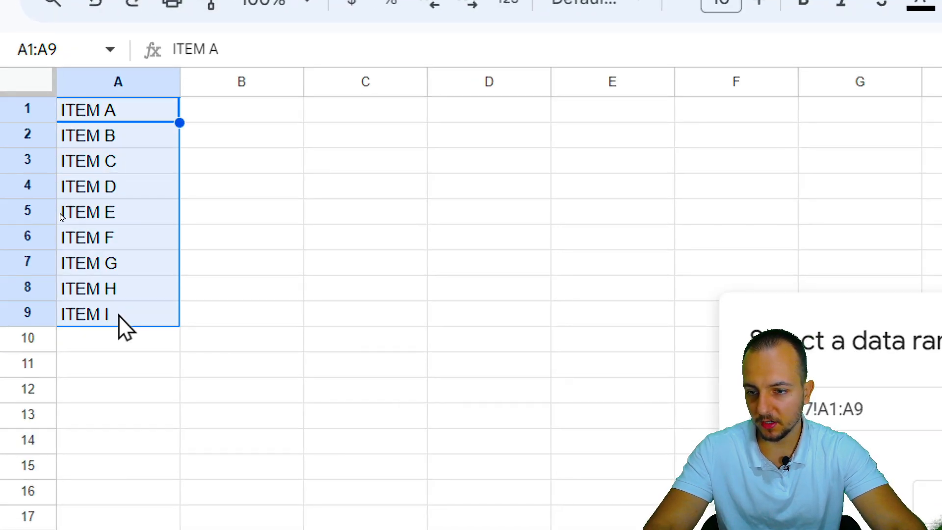
{"action": "mouse_move", "coordinate": [292, 284]}
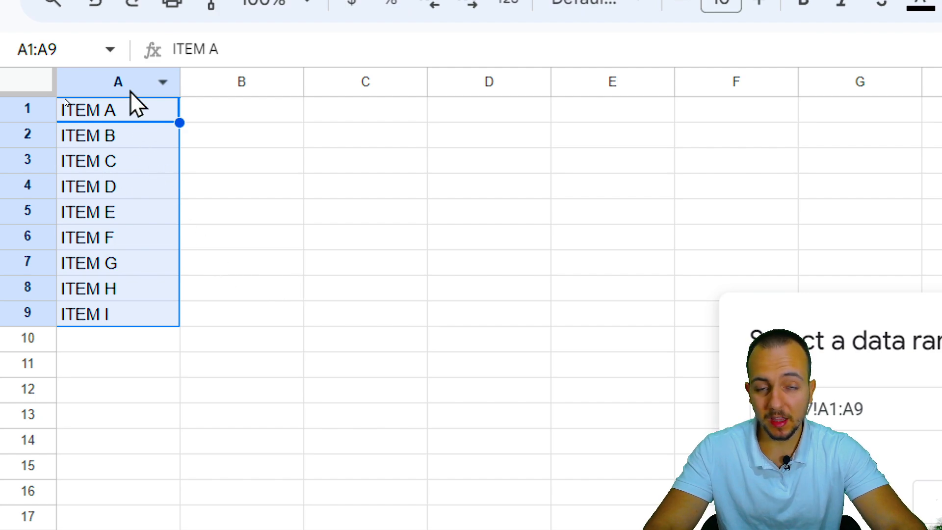
{"action": "left_click", "coordinate": [117, 81]}
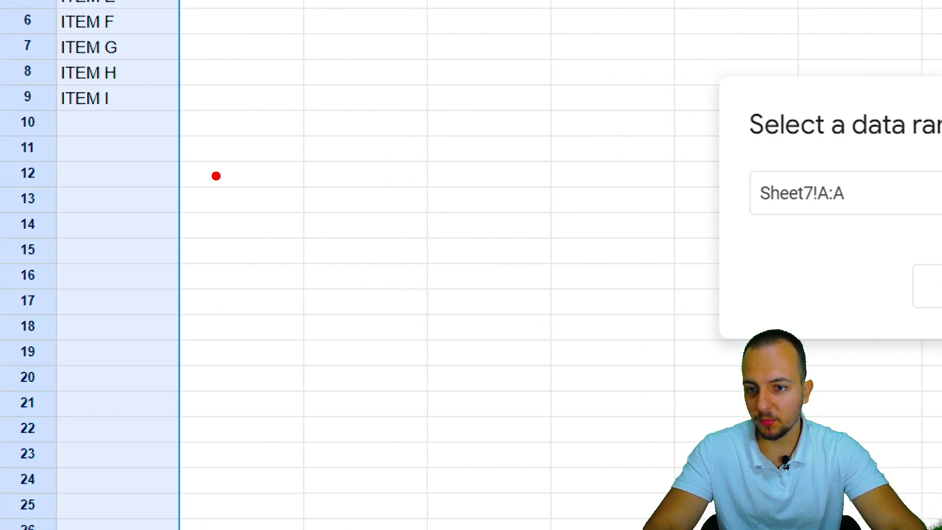
{"action": "mouse_move", "coordinate": [126, 175]}
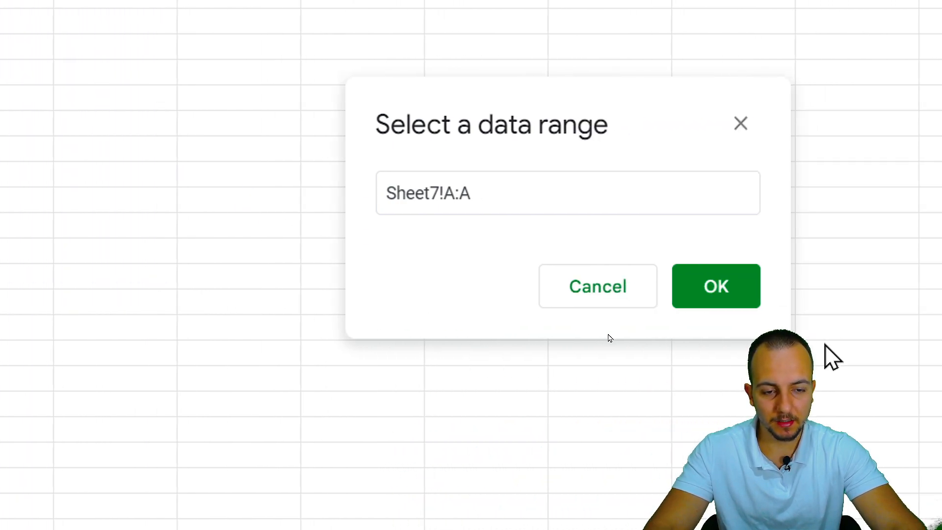
{"action": "left_click", "coordinate": [716, 287]}
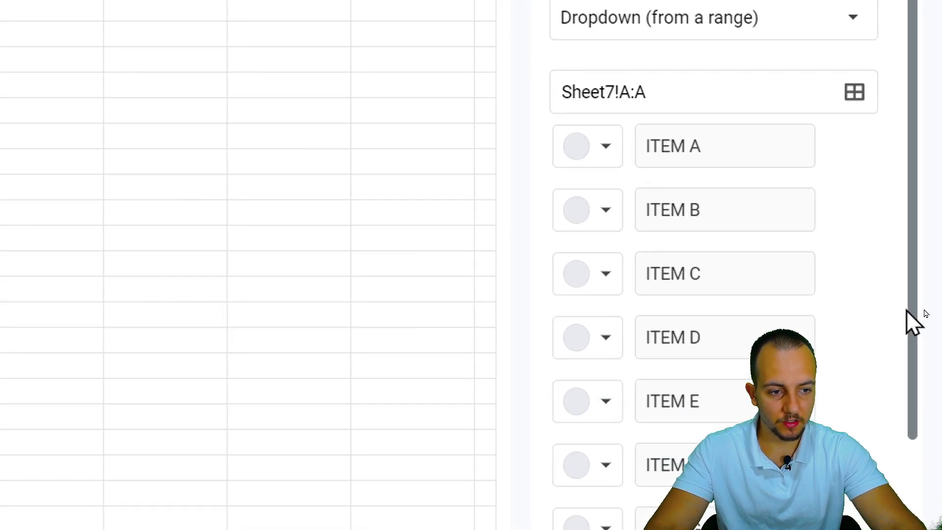
Colour the ITEM A chip light red and ITEM B orange in the rule's item list
{"action": "scroll", "scroll_direction": "down", "scroll_amount": 3}
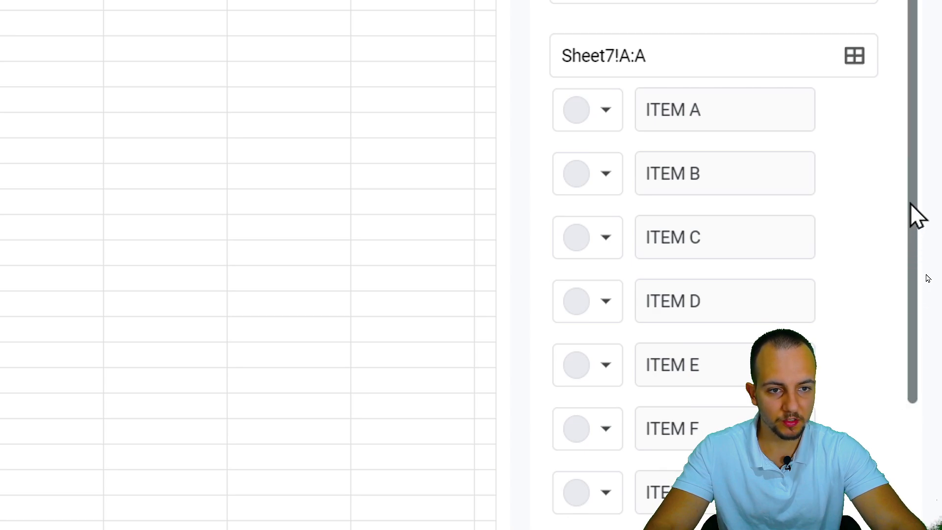
{"action": "scroll", "scroll_direction": "down", "scroll_amount": 3}
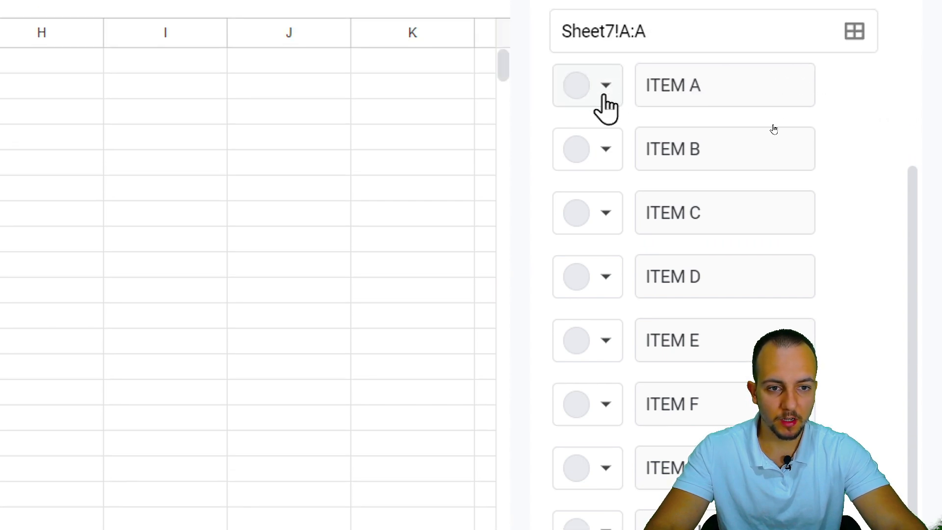
{"action": "left_click", "coordinate": [606, 84]}
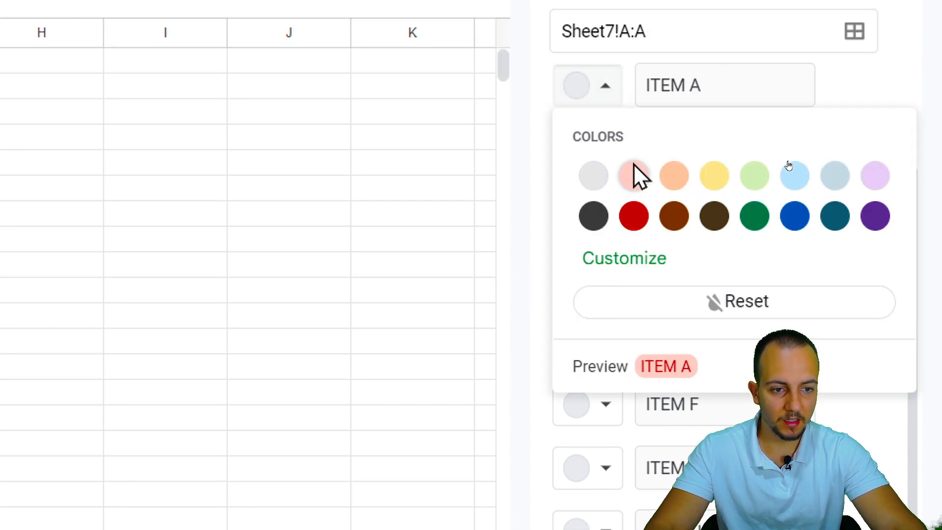
{"action": "left_click", "coordinate": [634, 175]}
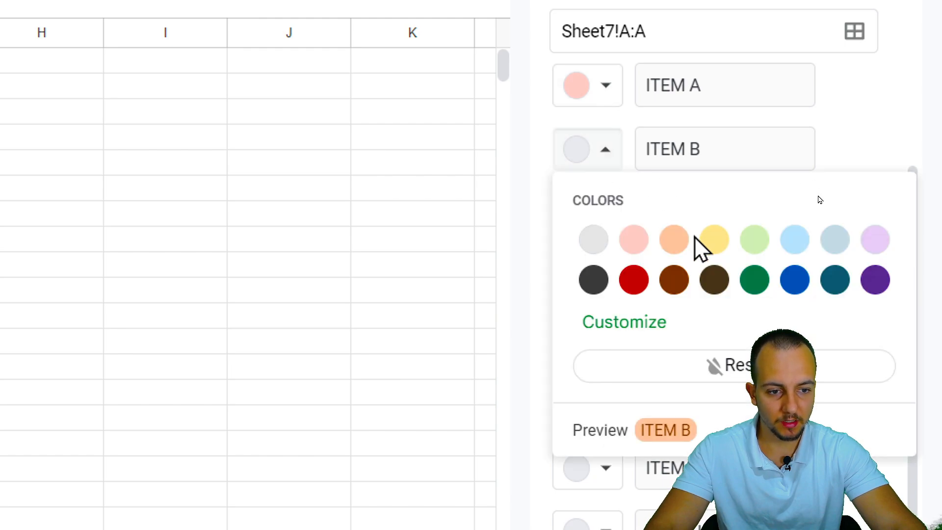
{"action": "left_click", "coordinate": [673, 239]}
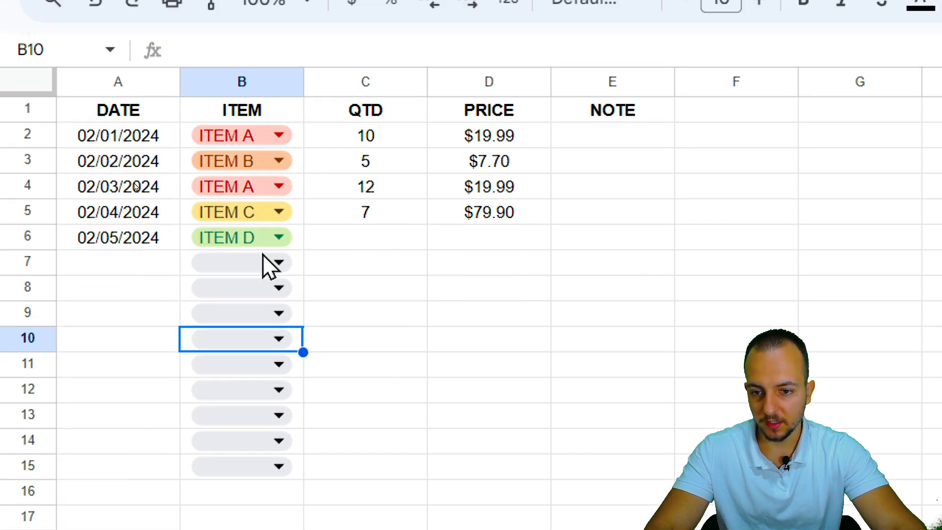
Pick ITEM E for row 7 from the Sheet7-sourced options
{"action": "left_click", "coordinate": [278, 263]}
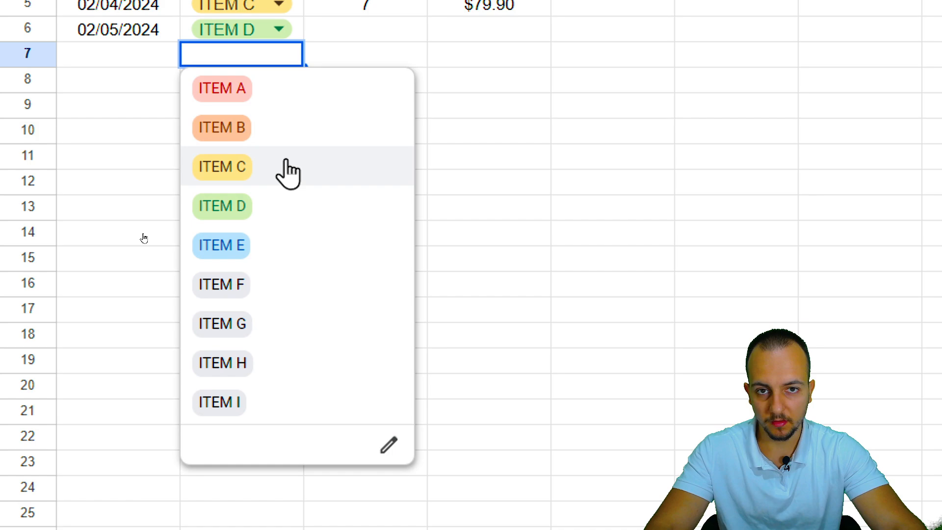
{"action": "left_click", "coordinate": [221, 245]}
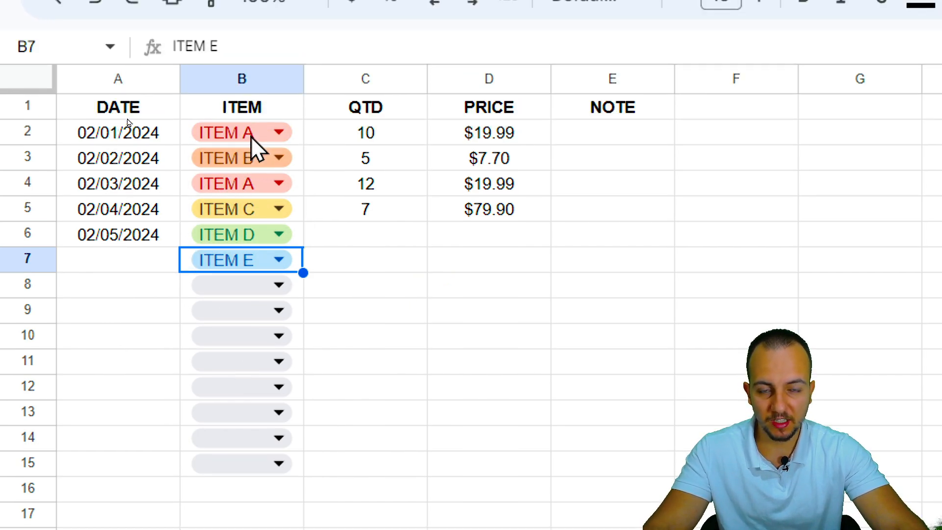
Reopen the ITEM dropdown's validation rule, sourced from =Sheet7!$A:$A with coloured items A–E
{"action": "left_click", "coordinate": [253, 55]}
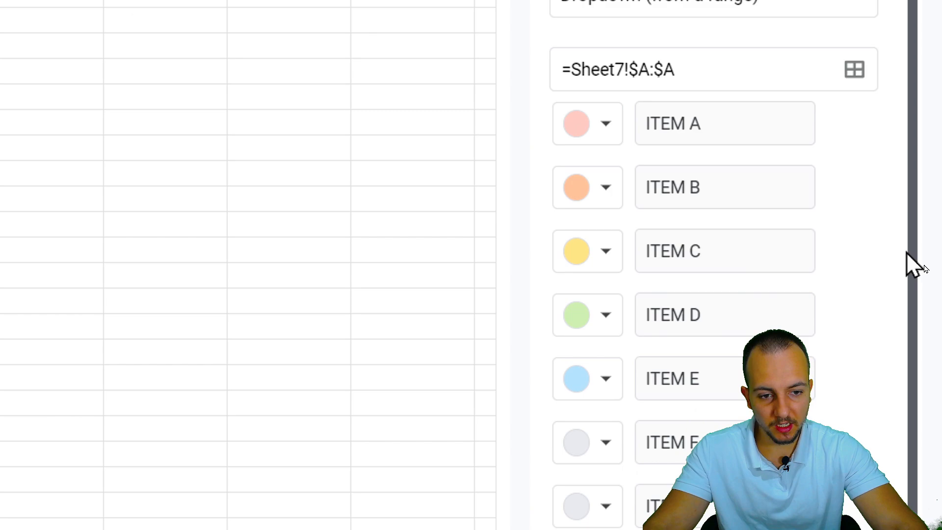
{"action": "scroll", "scroll_direction": "down", "scroll_amount": 3}
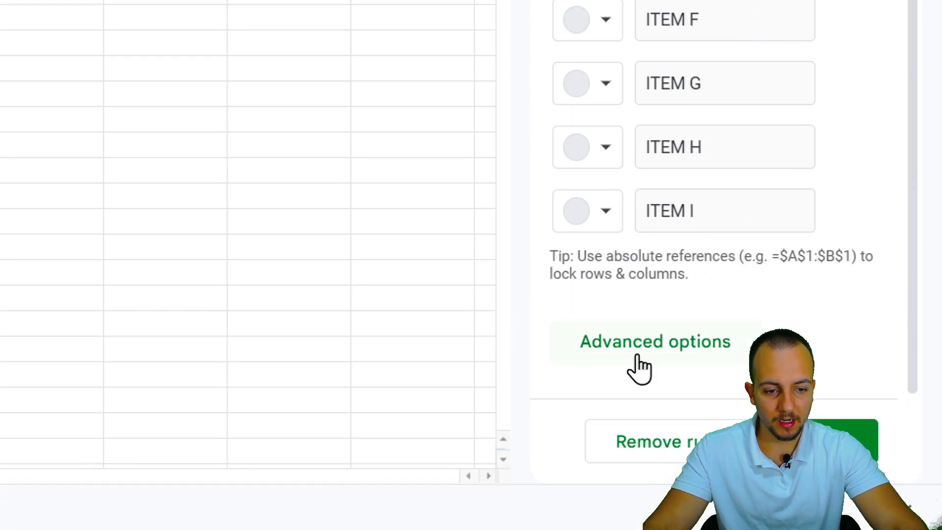
Expand Advanced options to review Display style — Chip, Arrow, Plain text — keeping Chip
{"action": "left_click", "coordinate": [656, 342]}
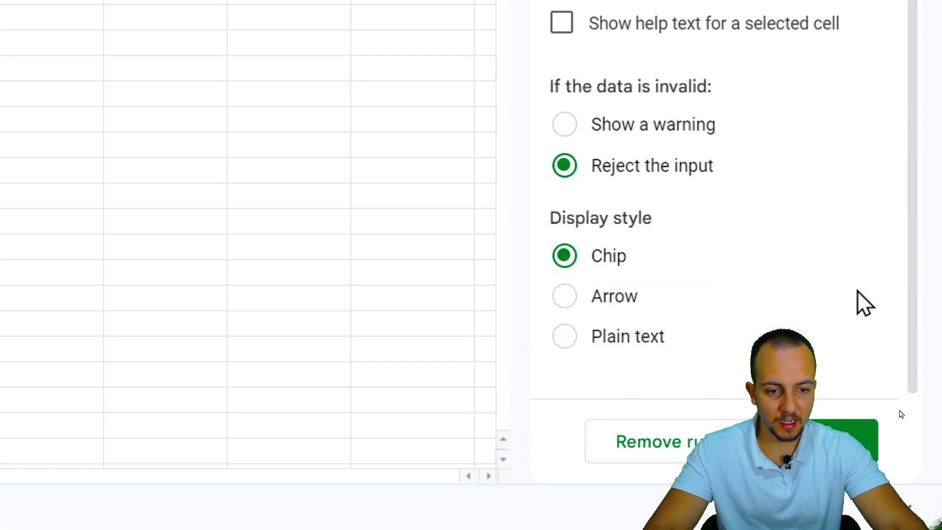
{"action": "mouse_move", "coordinate": [643, 250]}
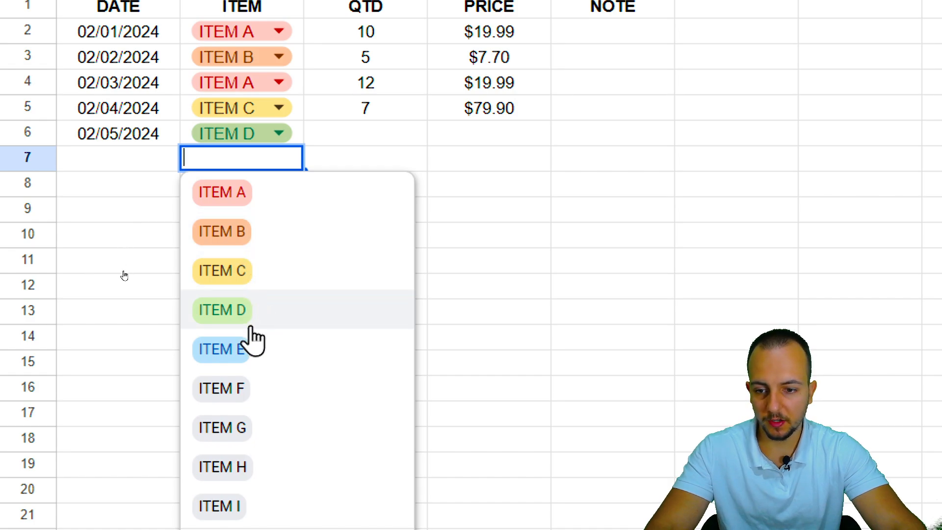
{"action": "left_click", "coordinate": [221, 349]}
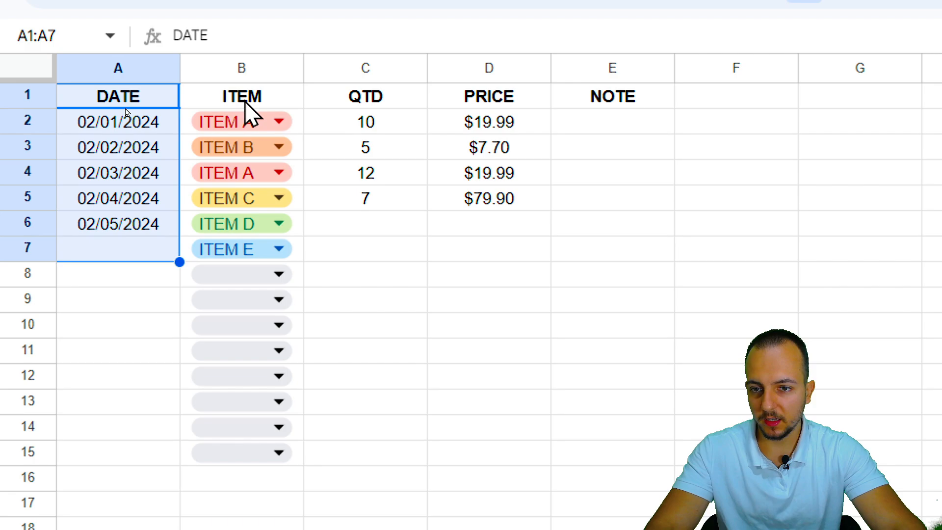
{"action": "left_click", "coordinate": [489, 68]}
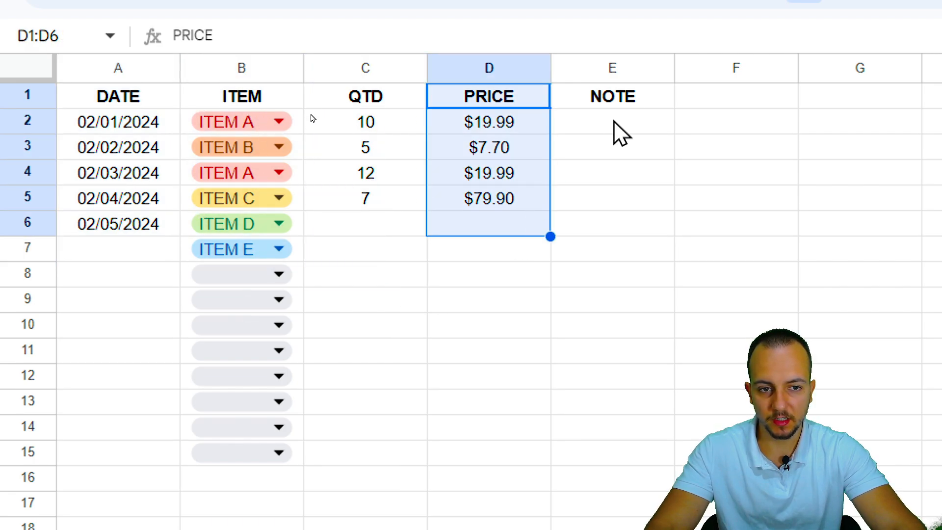
{"action": "left_click", "coordinate": [487, 223]}
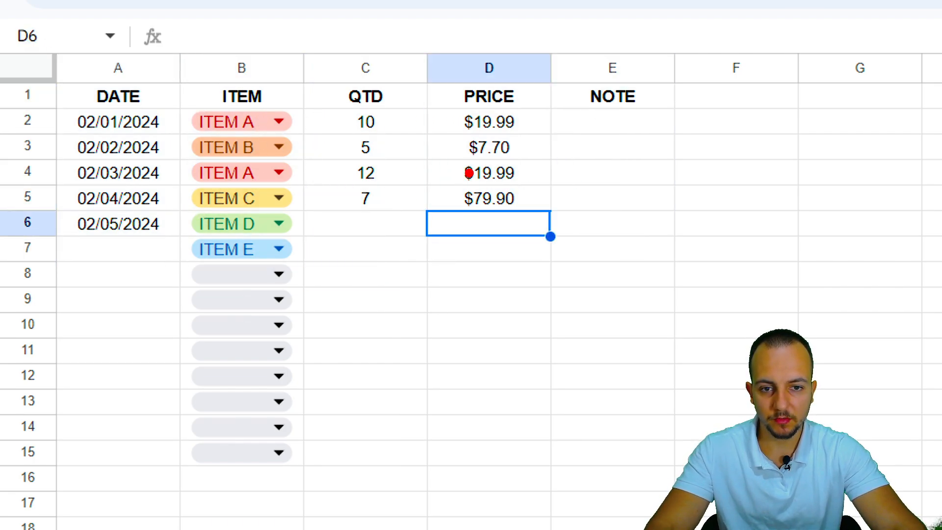